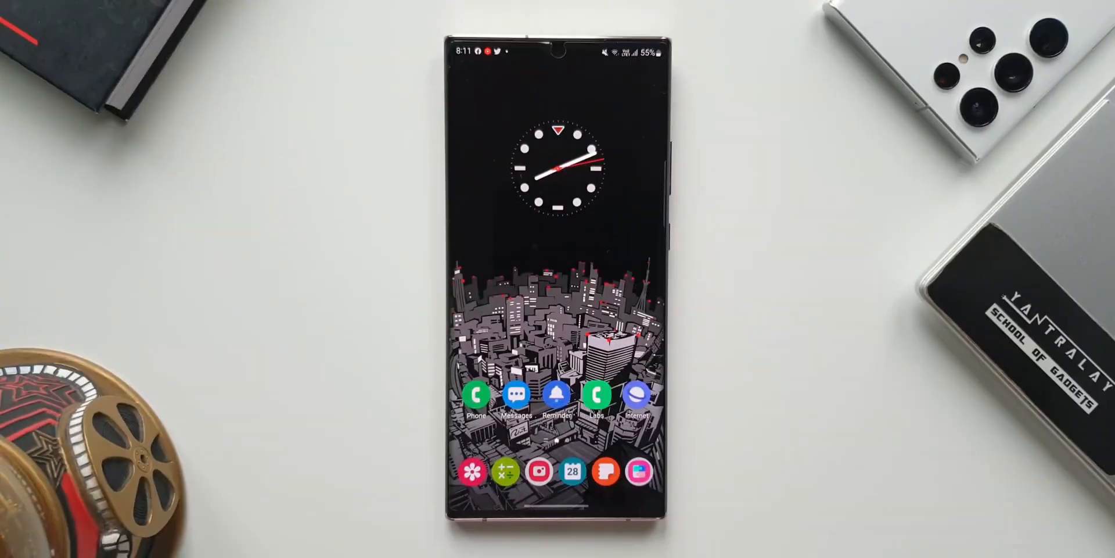
View the Samsung Internet Browser listing and scroll through its page and What's new notes.
left_click(636, 394)
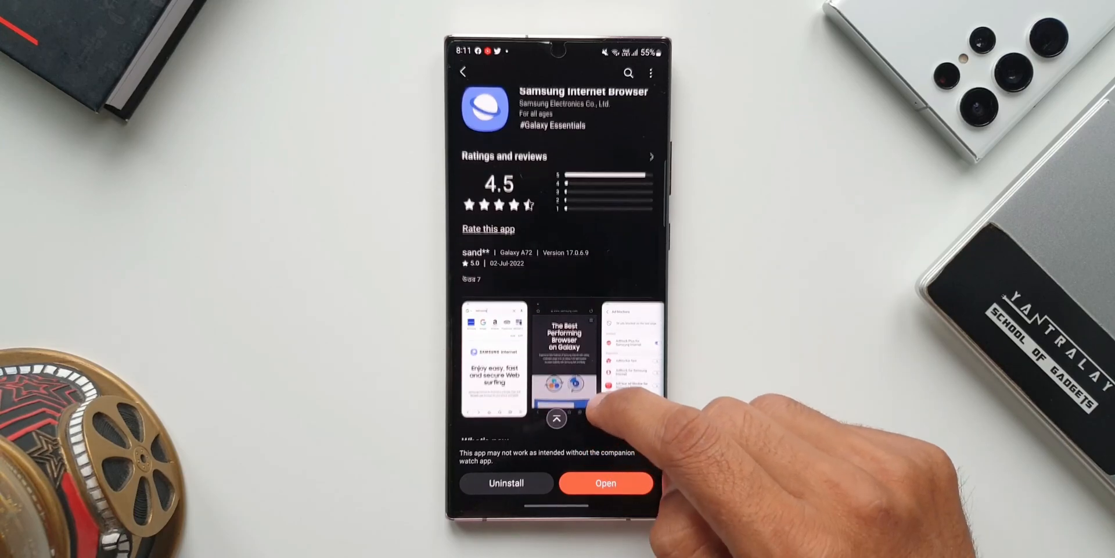
scroll("down", 3)
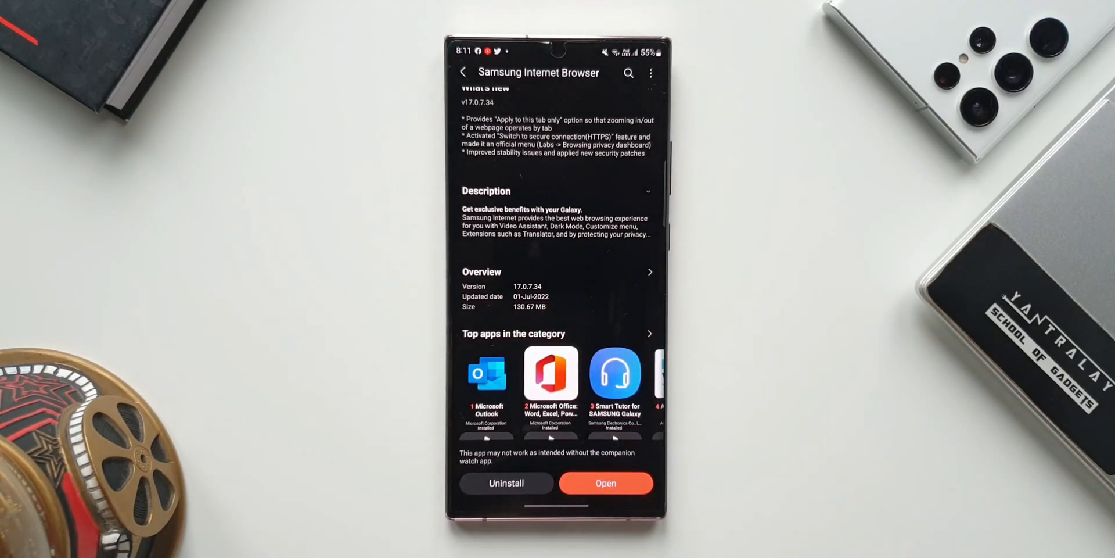
scroll("down", 3)
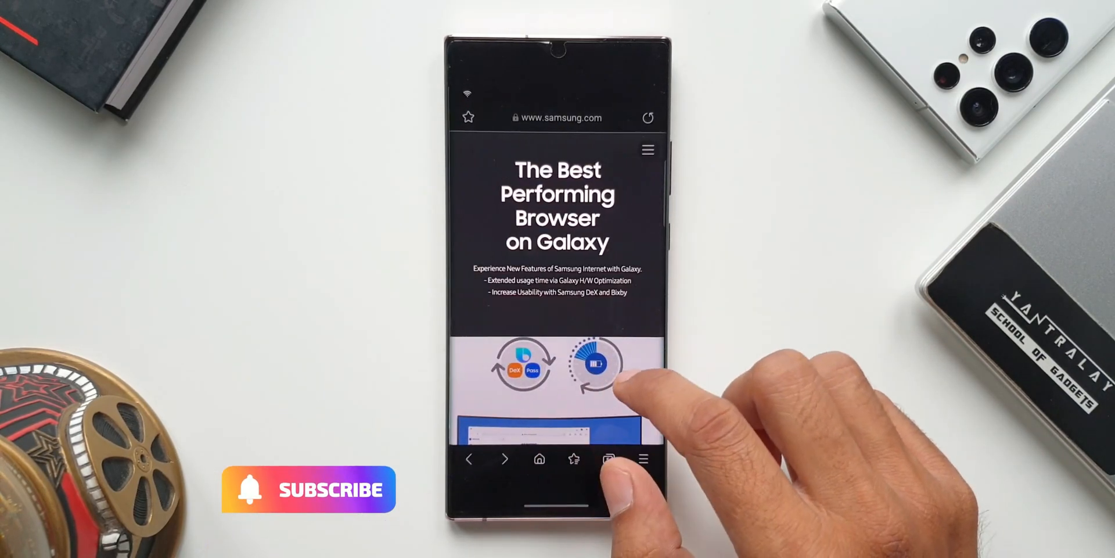
left_click(642, 459)
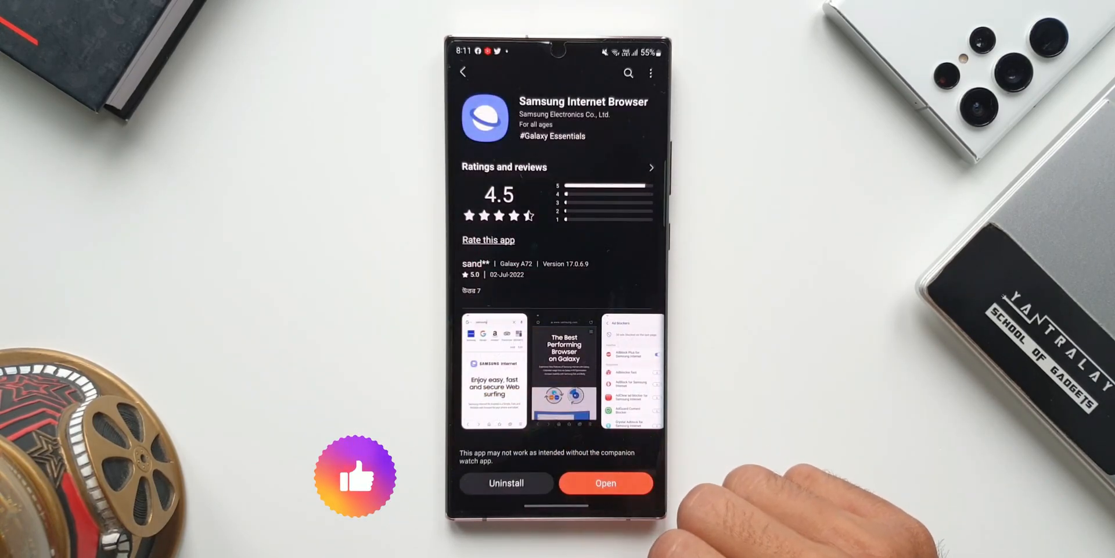
Scroll to the version 17.0.7.34 What's new section, then change how open tabs are displayed.
scroll("down", 3)
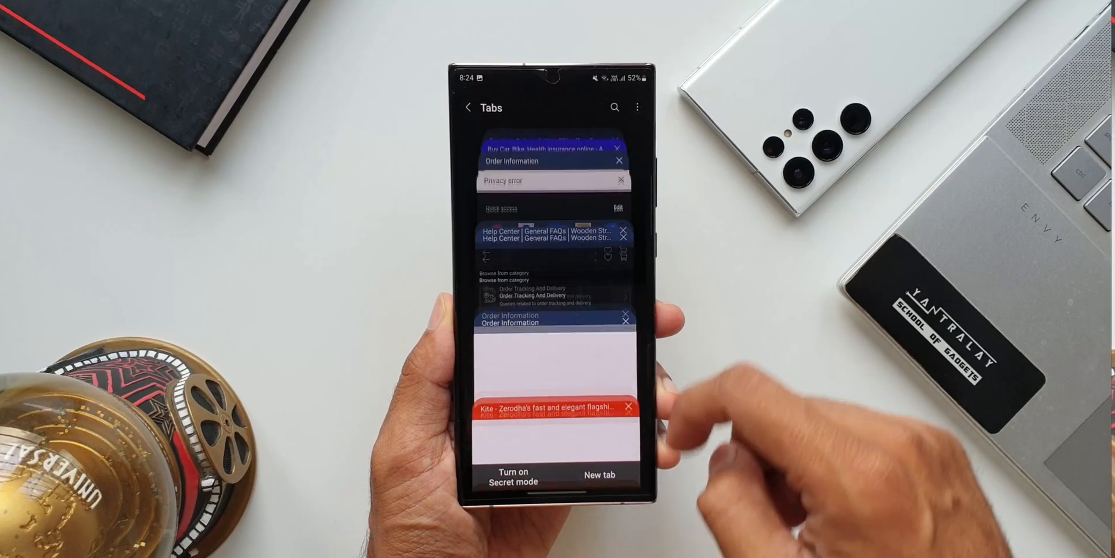
left_click(638, 107)
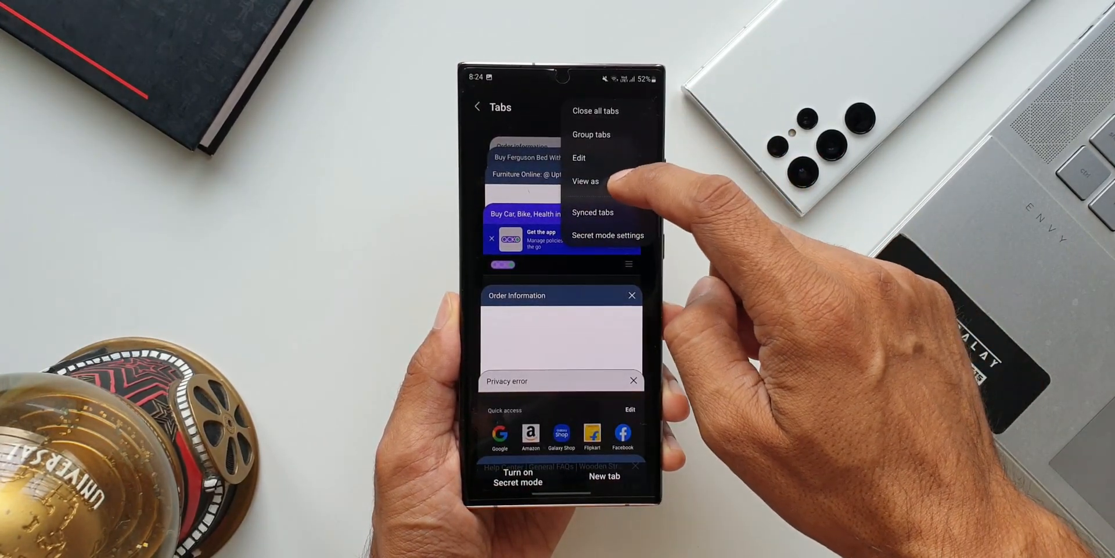
left_click(584, 181)
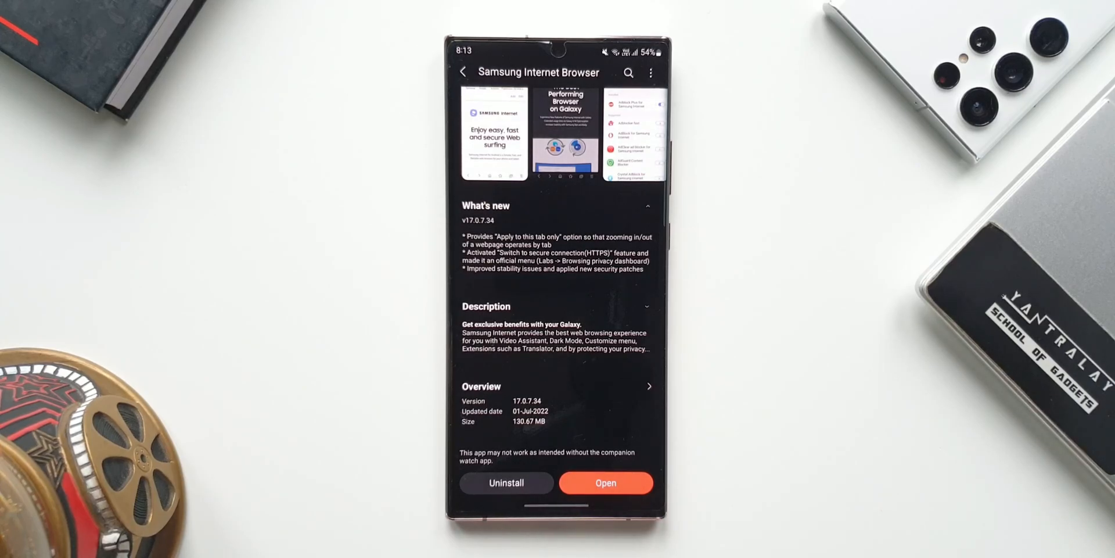
Launch the updated browser and reach the webpage zoom setting from the main menu.
left_click(606, 482)
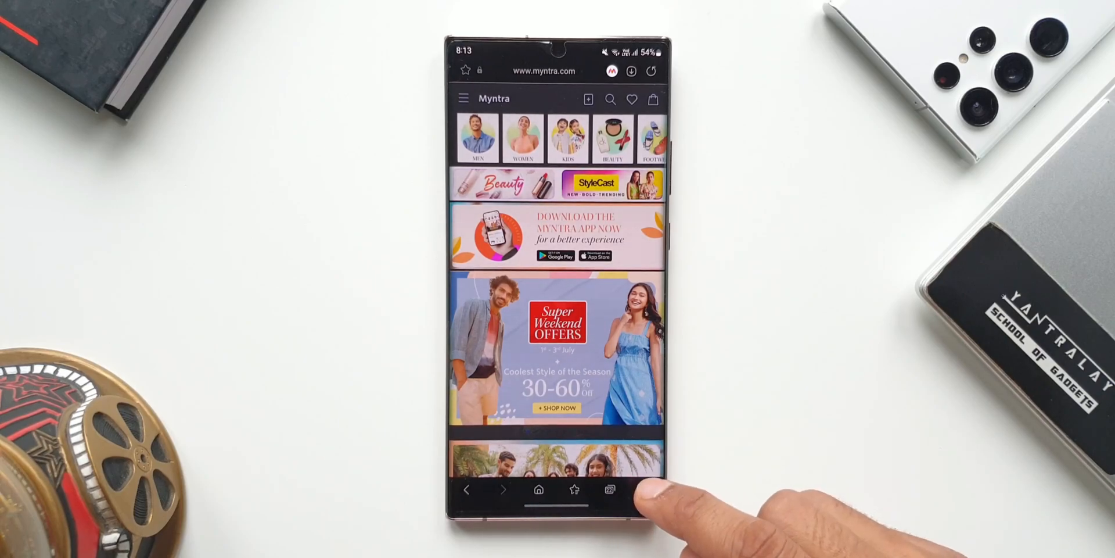
left_click(609, 489)
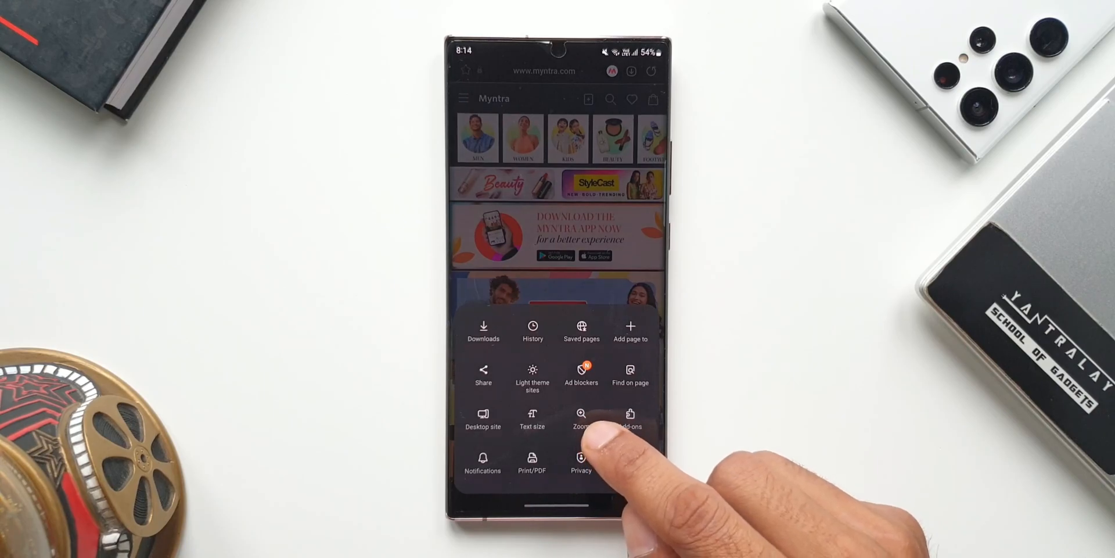
left_click(581, 416)
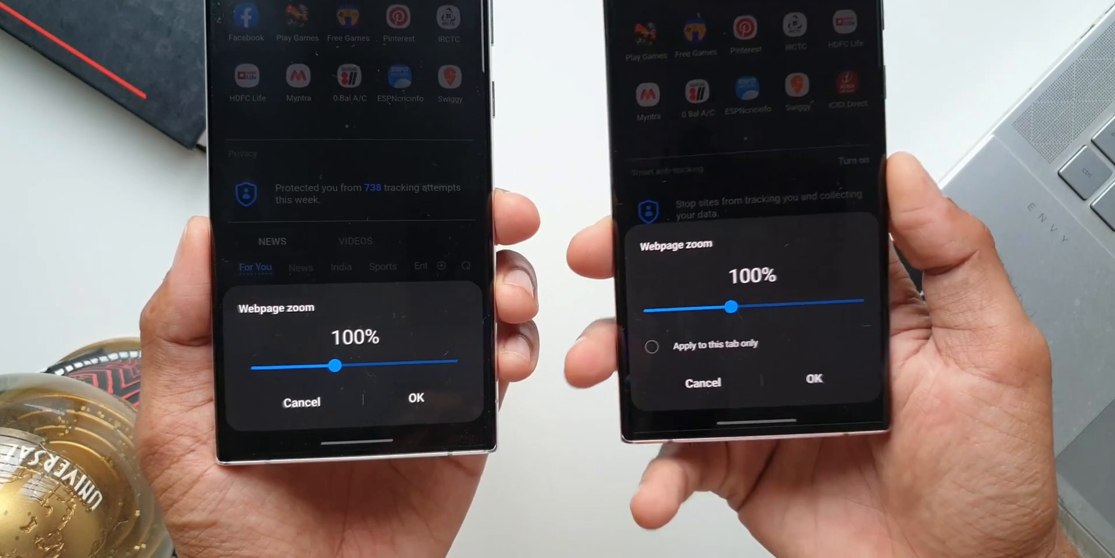
left_click(651, 347)
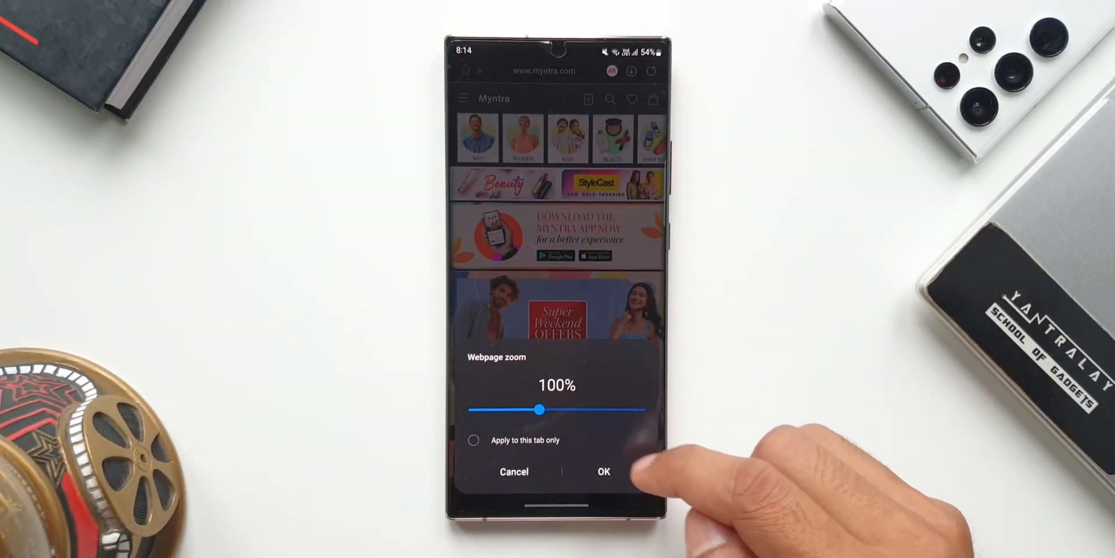
Set the Myntra page zoom to 110% with Apply to this tab only ticked.
left_click_drag(539, 409, 559, 409)
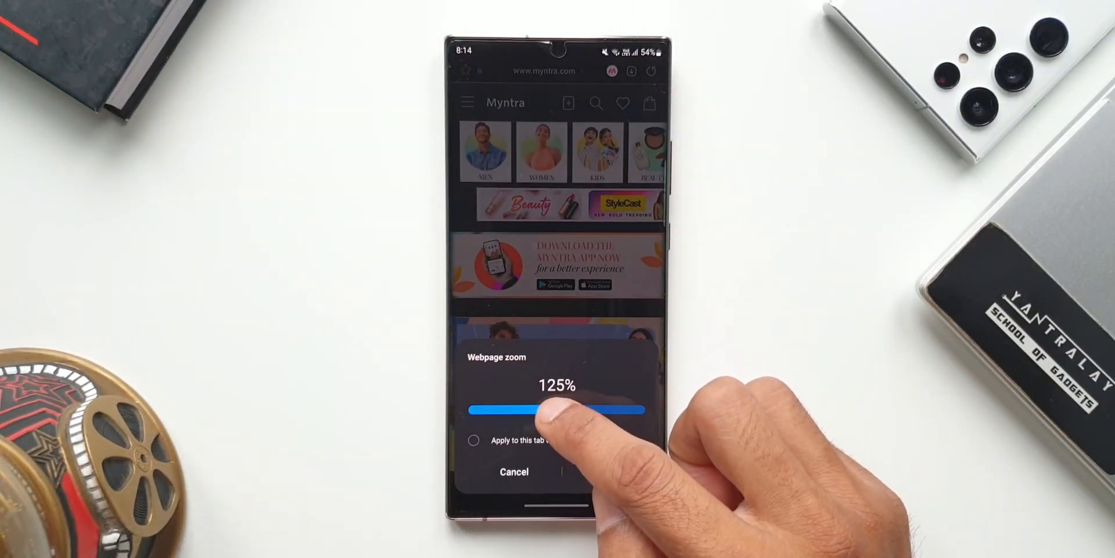
left_click_drag(559, 409, 539, 409)
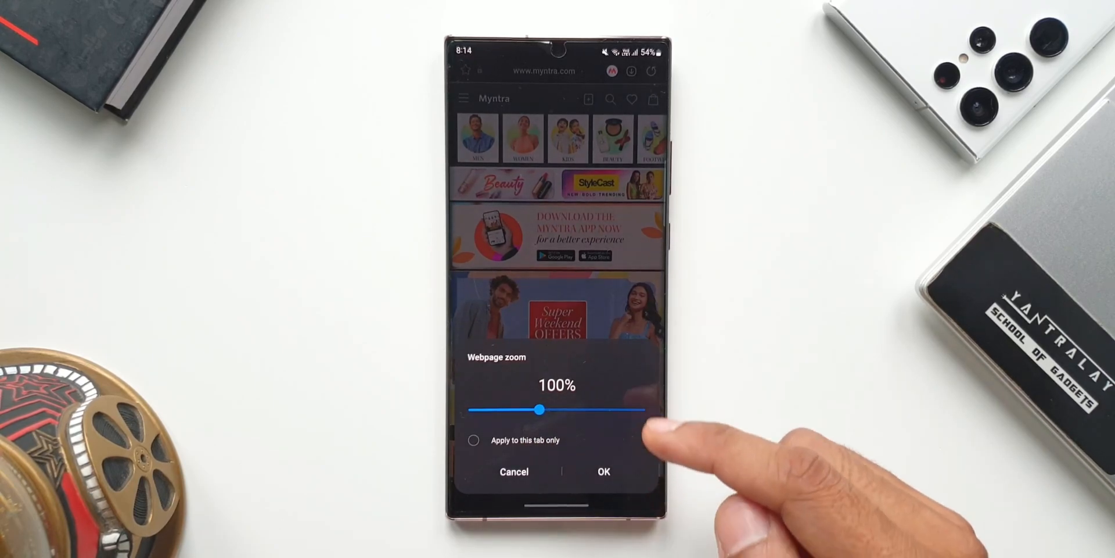
left_click_drag(539, 409, 550, 409)
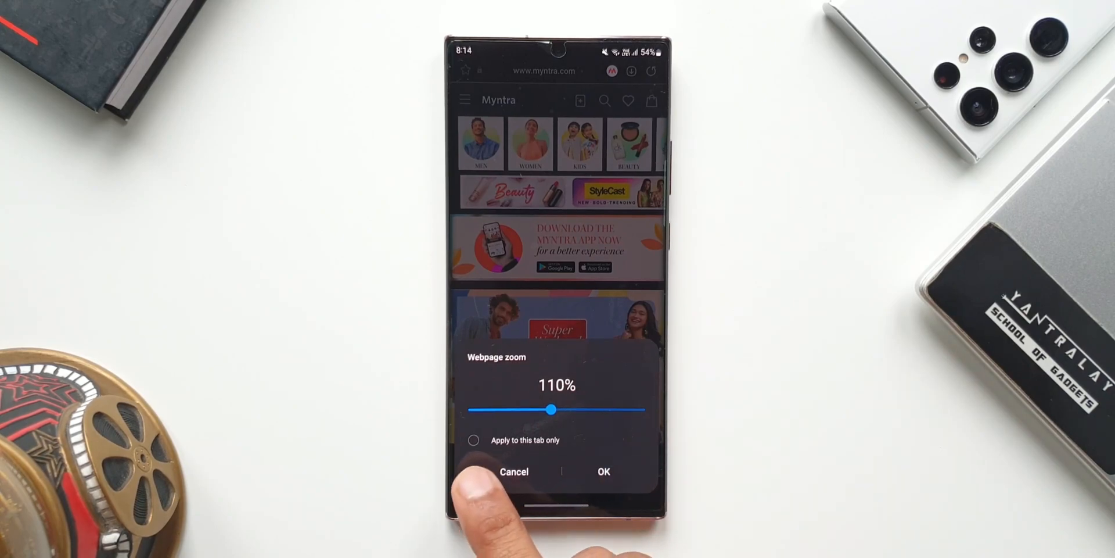
mouse_move(562, 476)
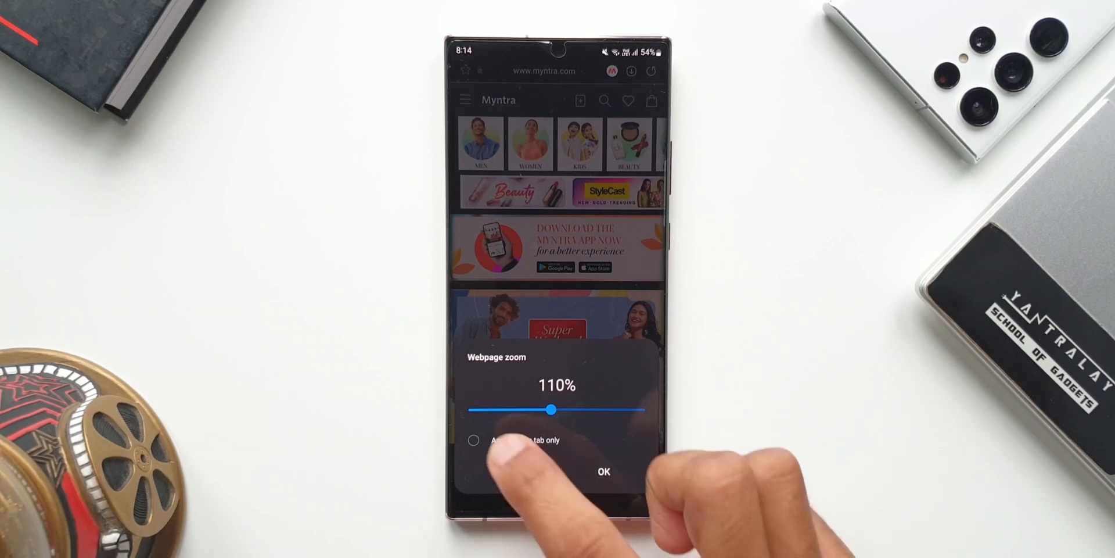
left_click(473, 439)
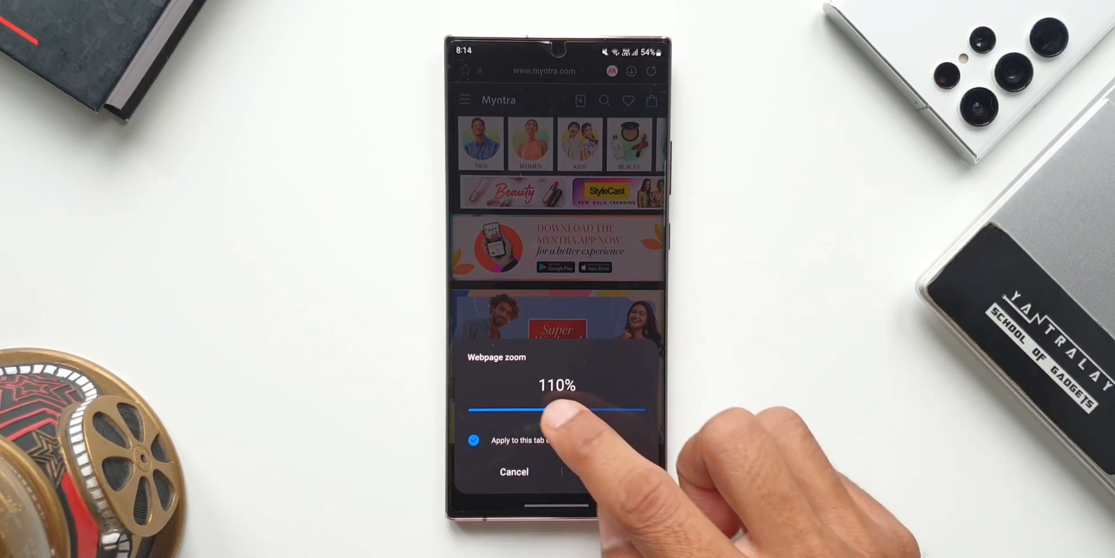
left_click_drag(558, 410, 563, 410)
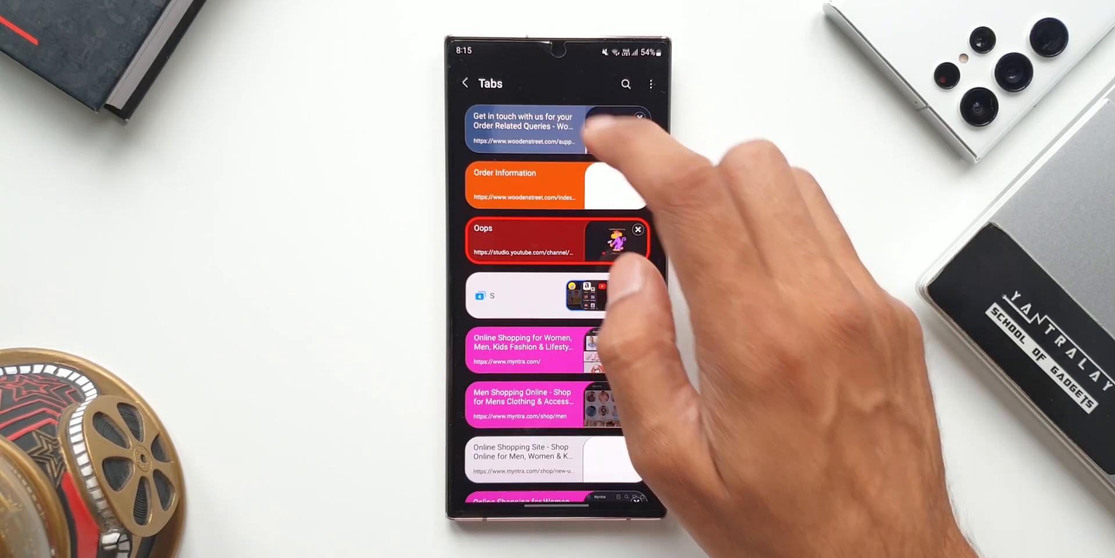
Switch to another Myntra tab and confirm a 125% tab-only zoom for it.
left_click(526, 128)
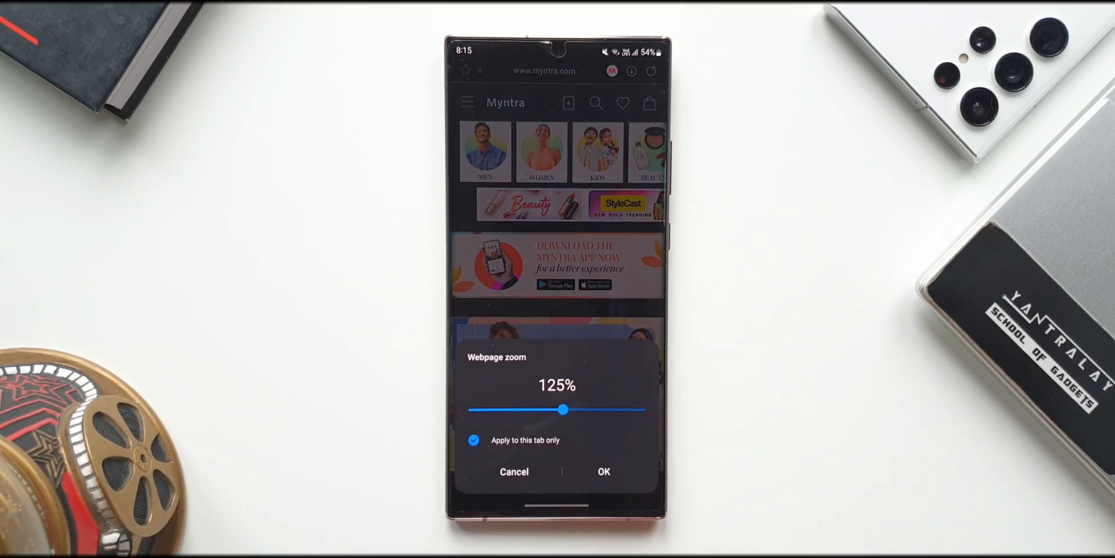
left_click(603, 471)
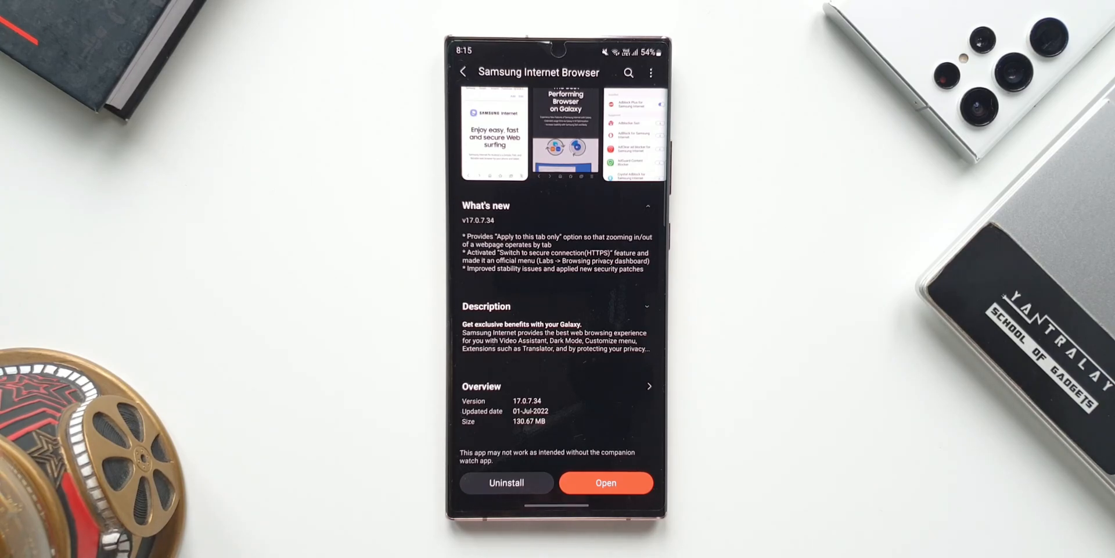
Reopen the browser and go to the Browsing privacy dashboard in its settings.
left_click(605, 482)
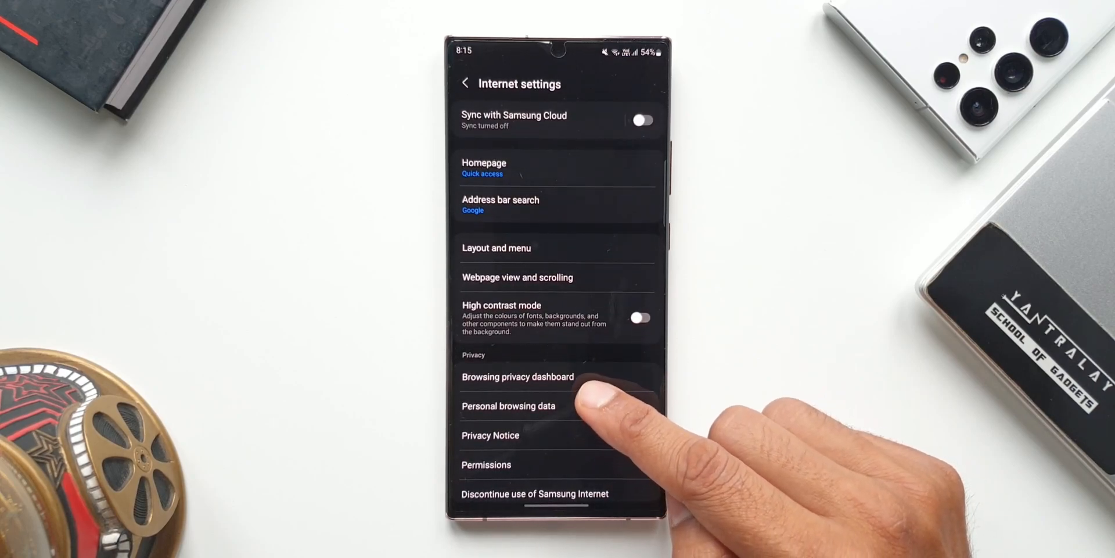
left_click(517, 377)
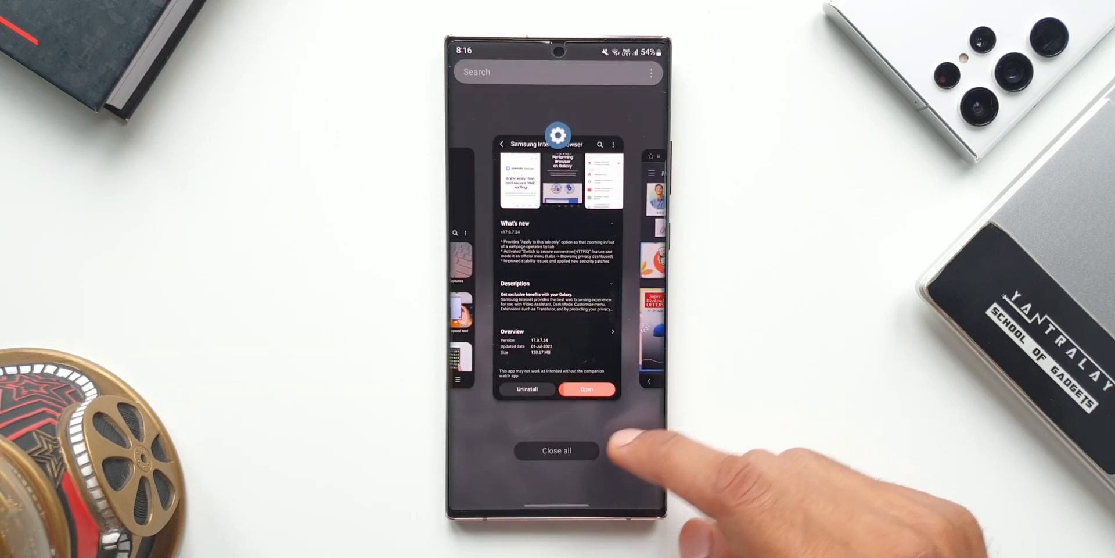
Close all recent apps and return to the home screen.
left_click(556, 451)
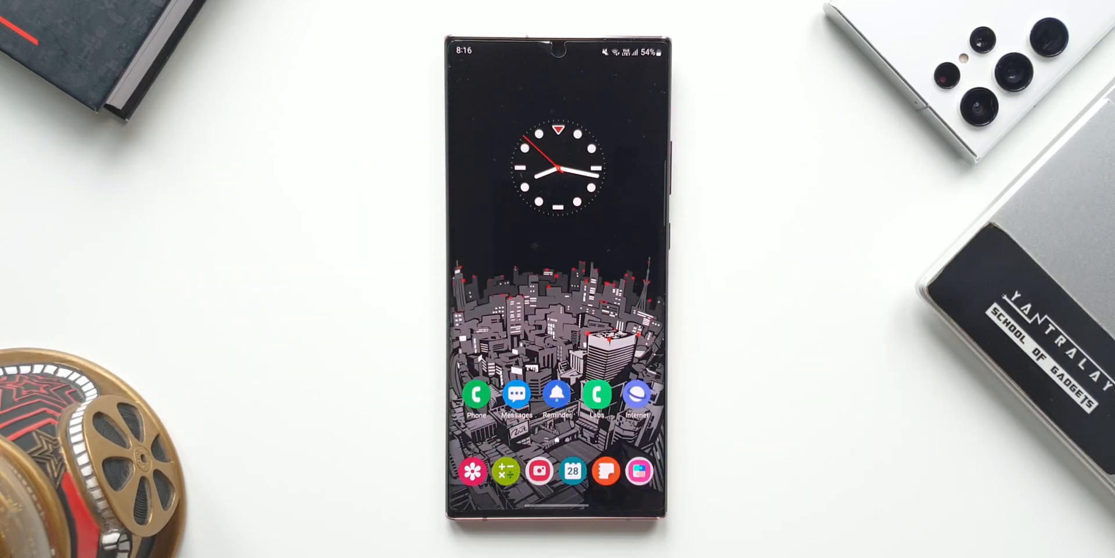